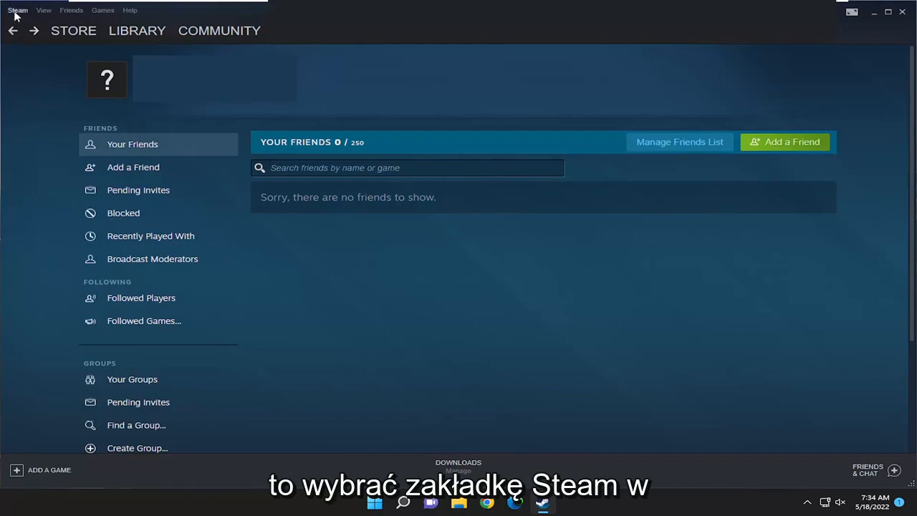
Open Steam Settings from the top-left Steam menu.
{"action": "left_click", "coordinate": [17, 10]}
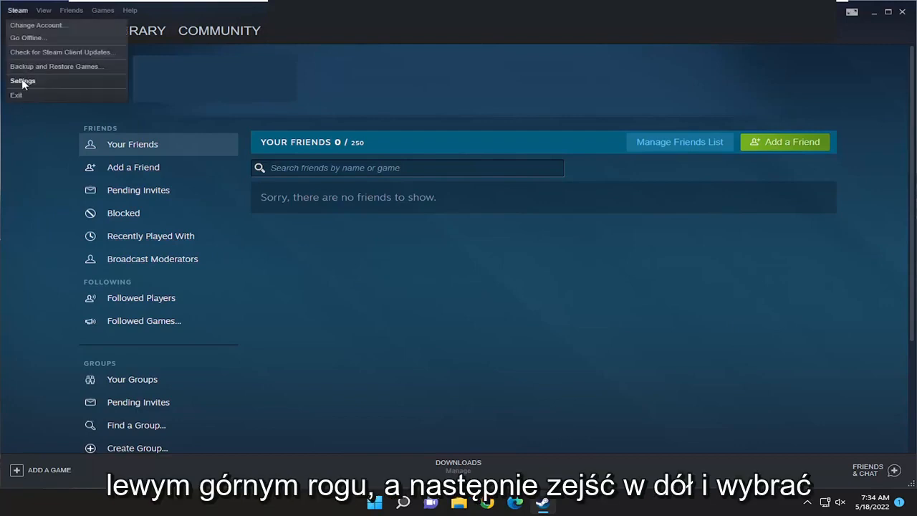
{"action": "left_click", "coordinate": [23, 80]}
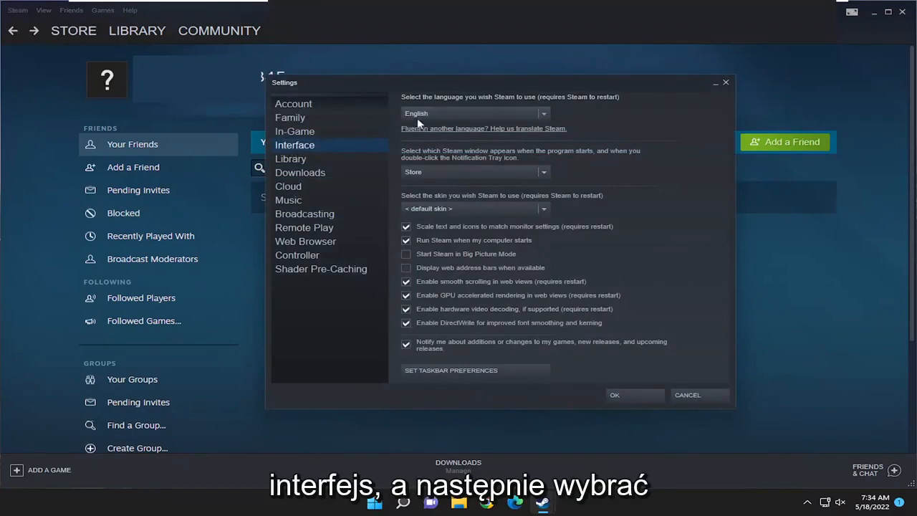
{"action": "mouse_move", "coordinate": [459, 101]}
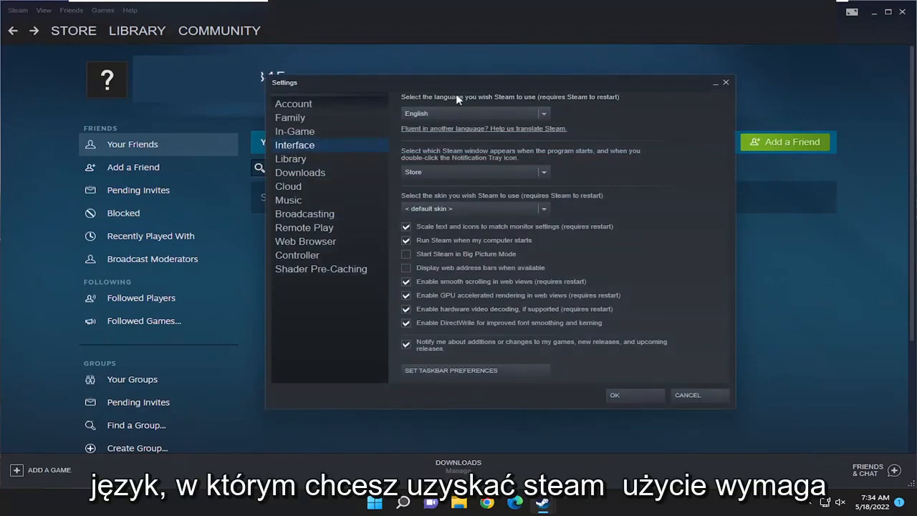
{"action": "mouse_move", "coordinate": [614, 103]}
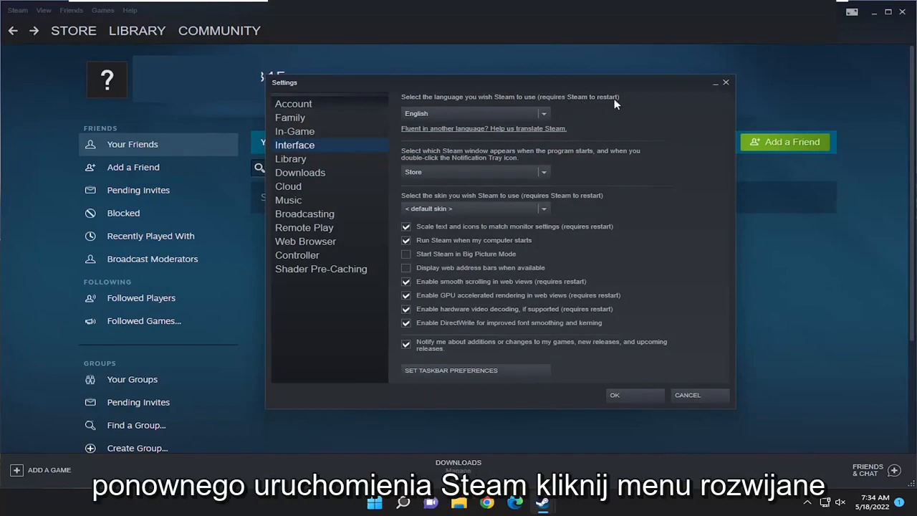
Browse the client language dropdown on the Interface page and keep English selected.
{"action": "left_click", "coordinate": [543, 114]}
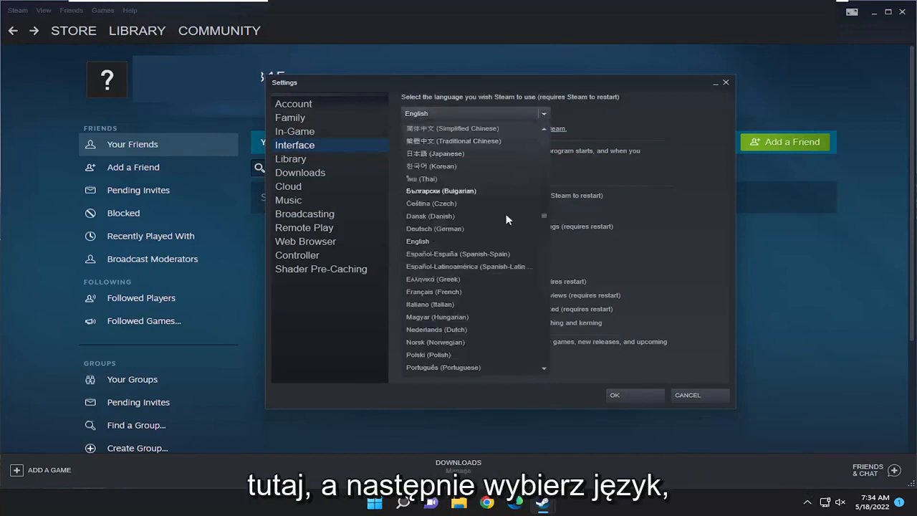
{"action": "mouse_move", "coordinate": [447, 218]}
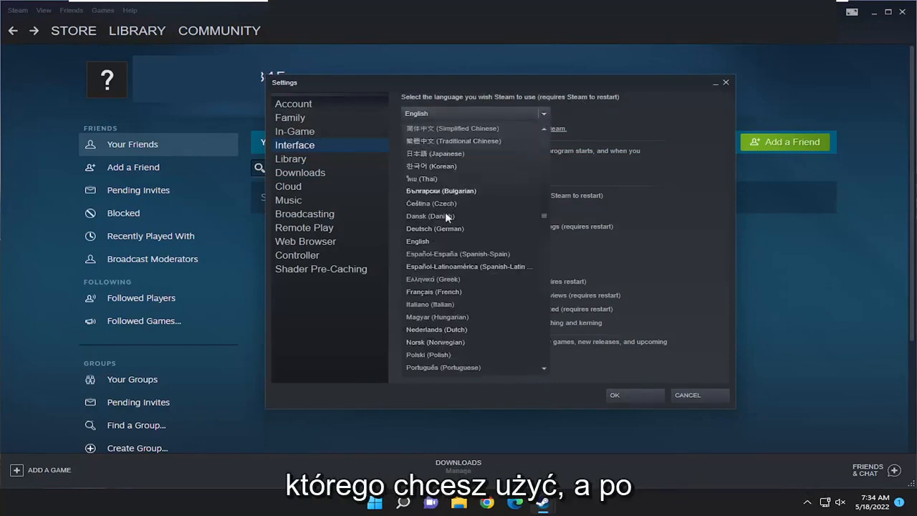
{"action": "scroll", "scroll_direction": "down", "scroll_amount": 3}
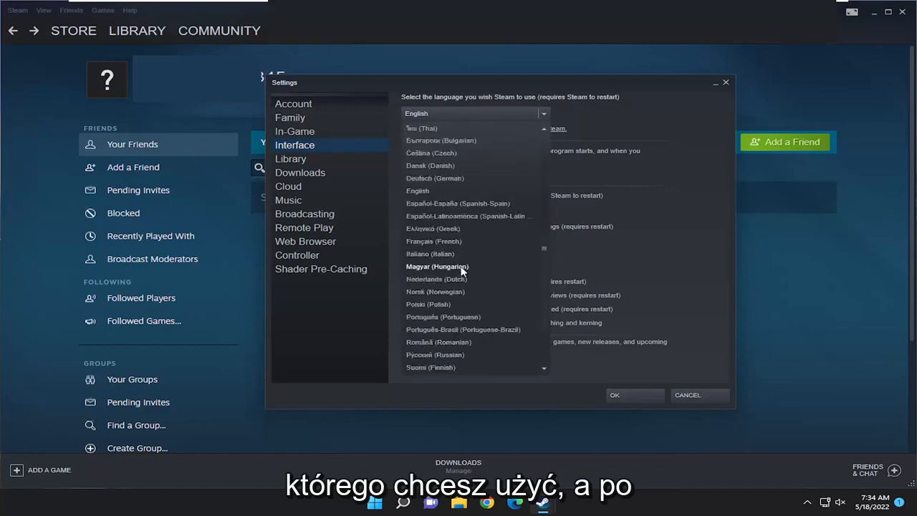
{"action": "left_click", "coordinate": [418, 190]}
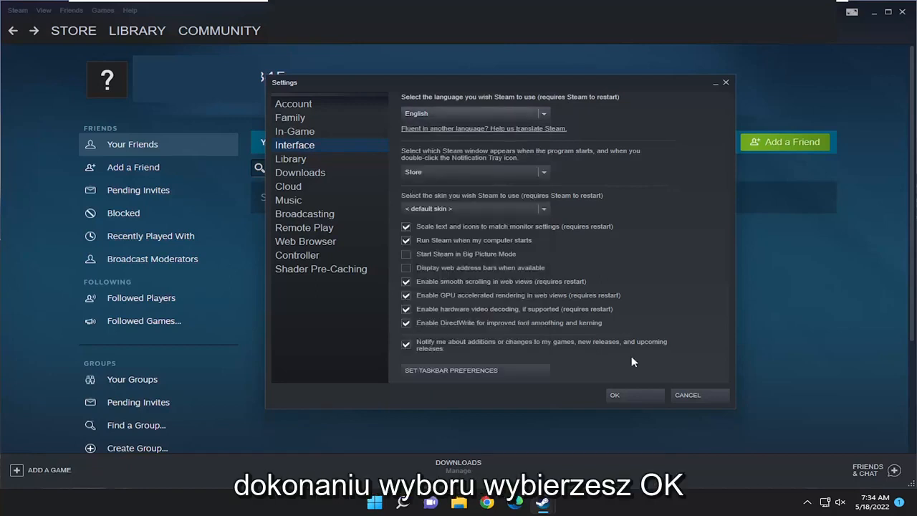
{"action": "mouse_move", "coordinate": [614, 101]}
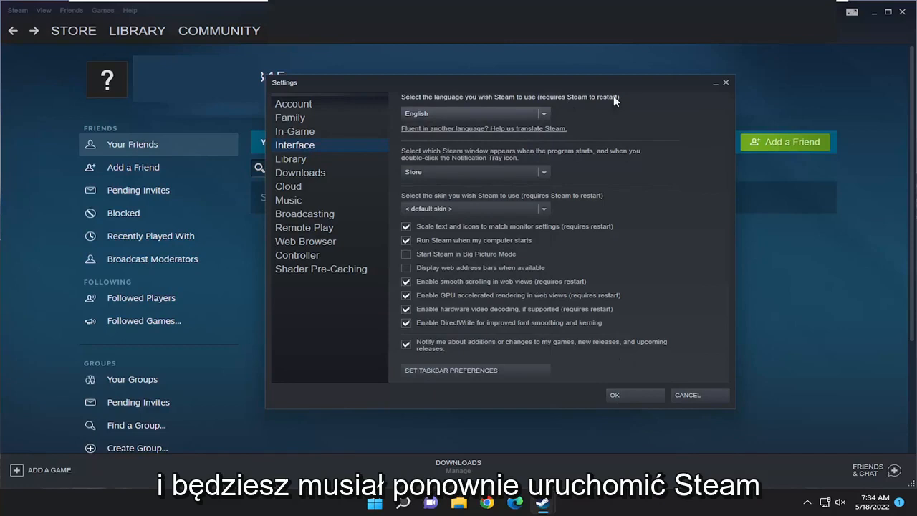